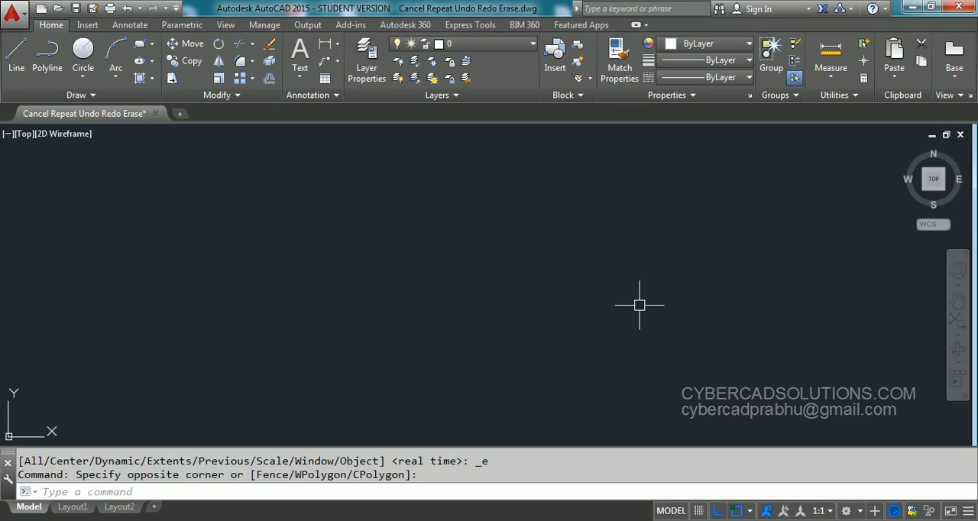
mouse_move(251, 275)
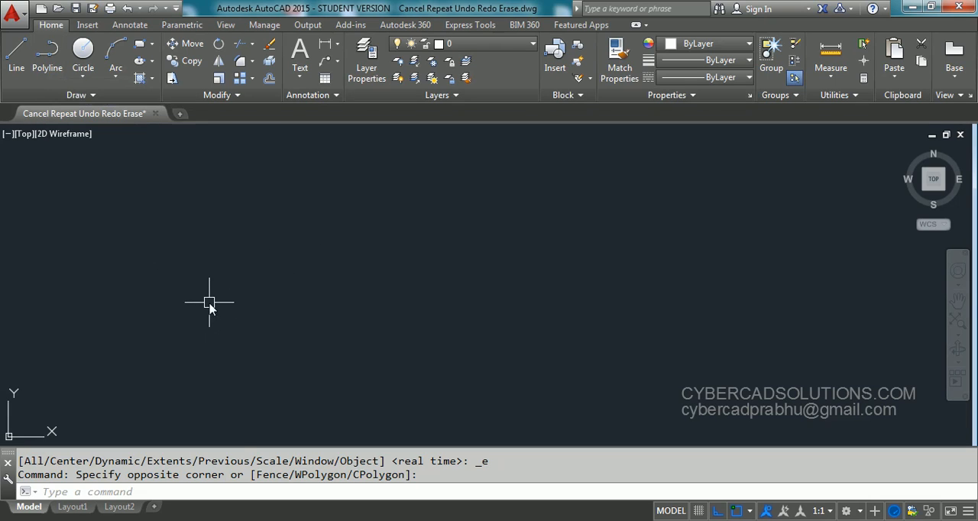
Cancel a started polyline, draw a radius-5 circle, and place a second circle's centre.
text(PL)
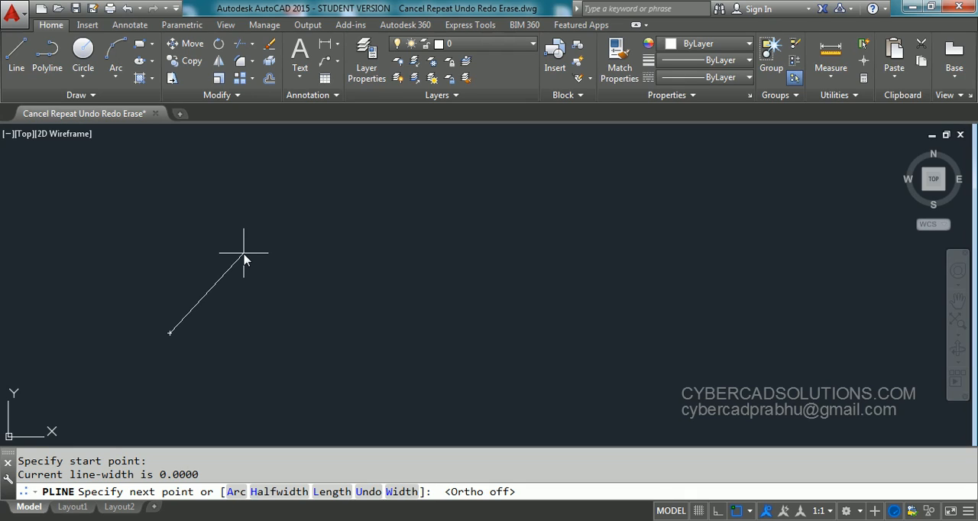
key(Escape)
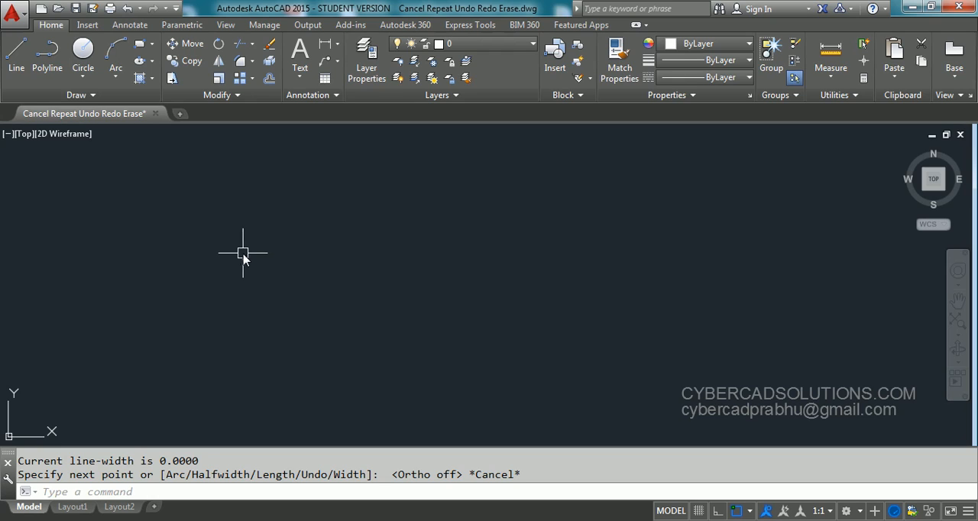
mouse_move(161, 239)
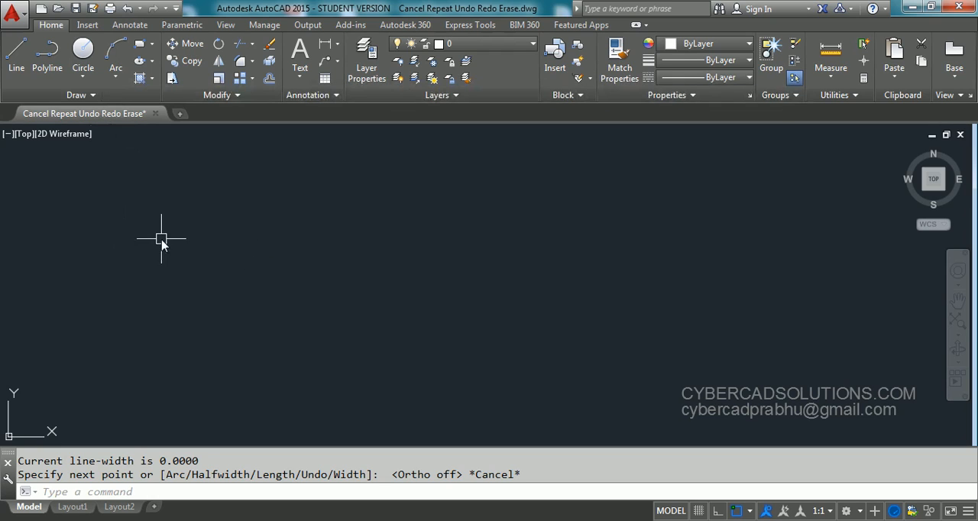
mouse_move(134, 281)
text(c)
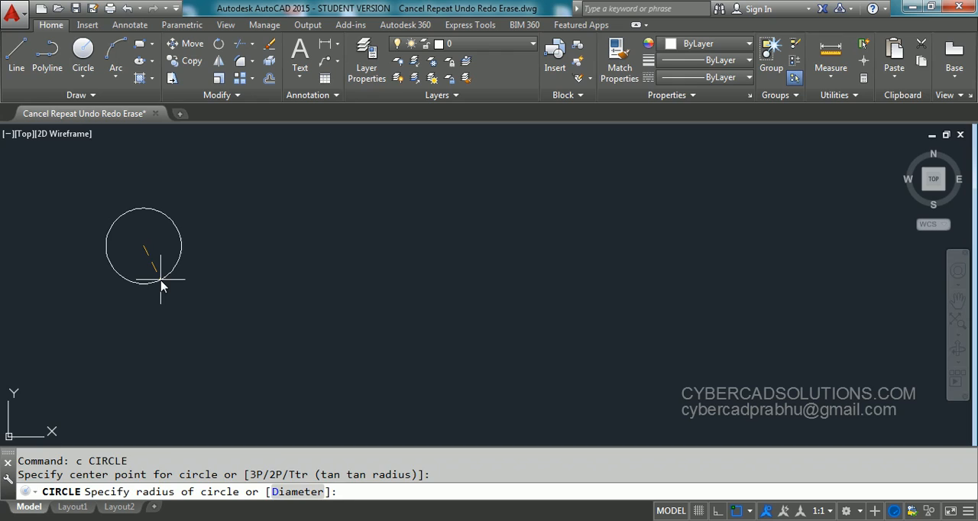
text(5)
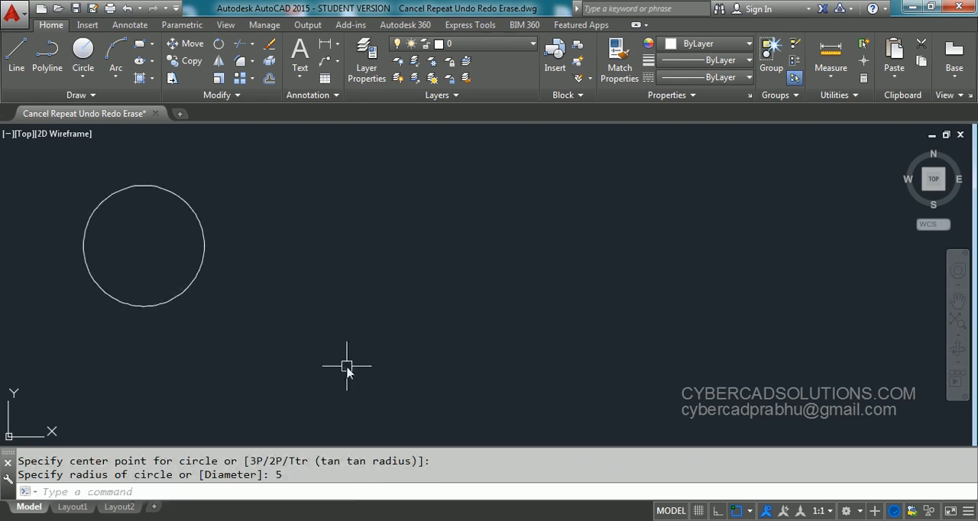
mouse_move(429, 356)
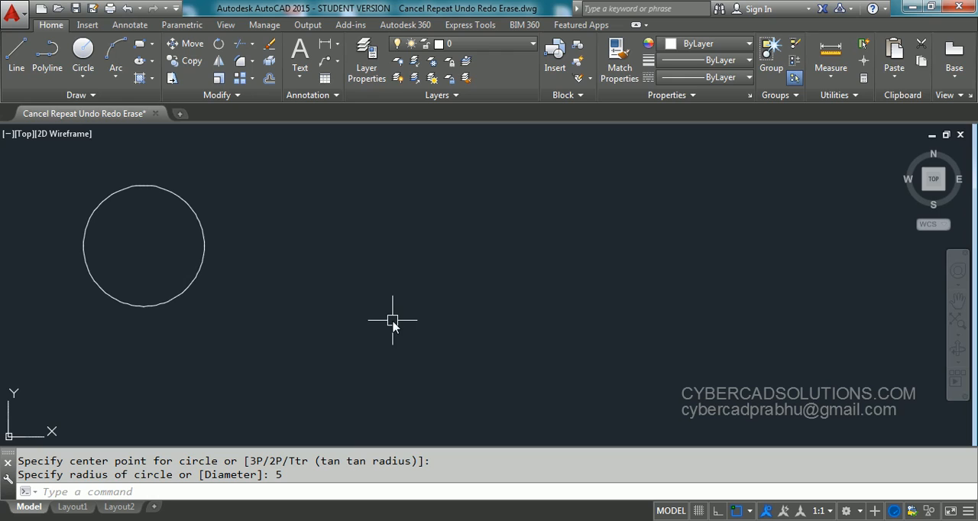
mouse_move(372, 276)
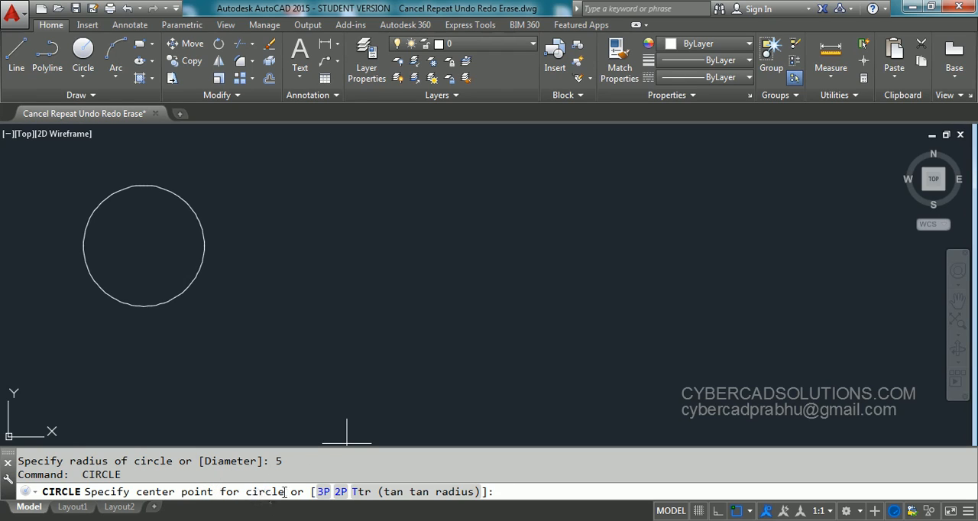
click(392, 233)
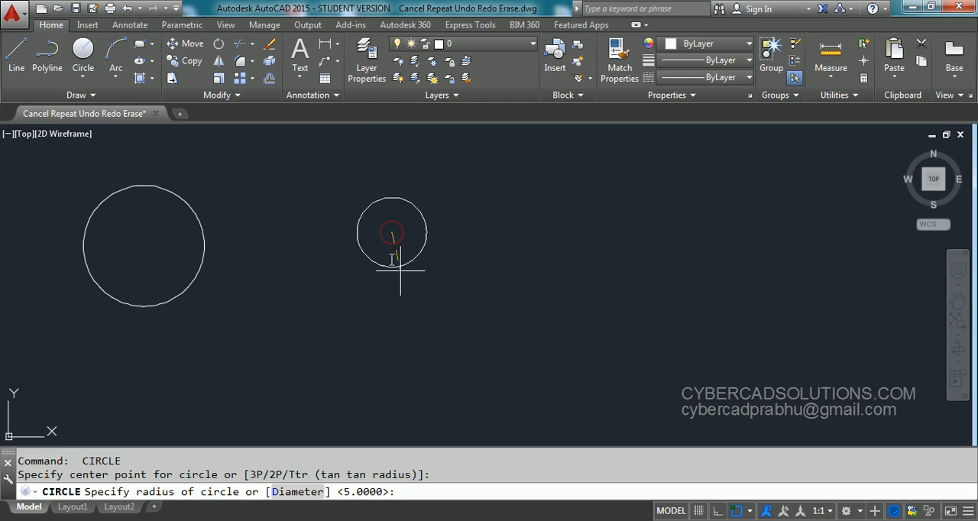
mouse_move(474, 306)
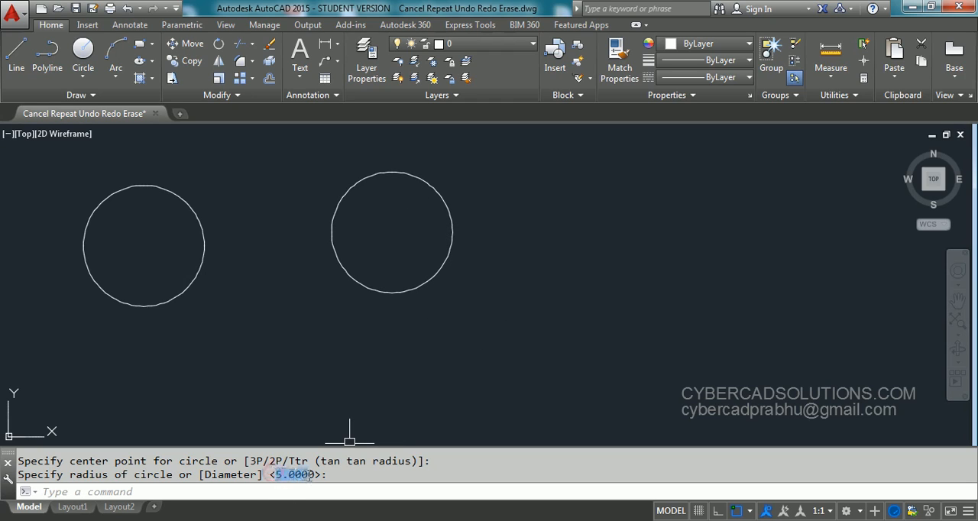
mouse_move(432, 326)
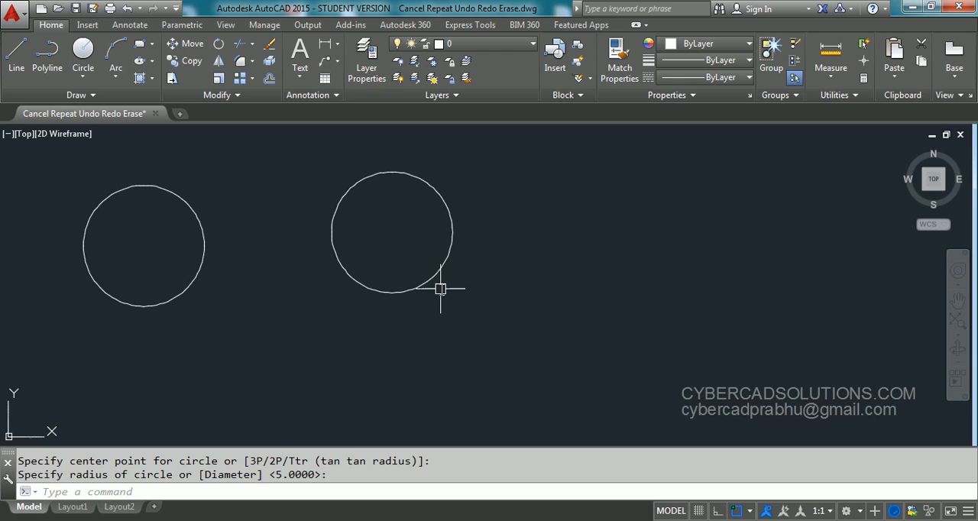
mouse_move(464, 244)
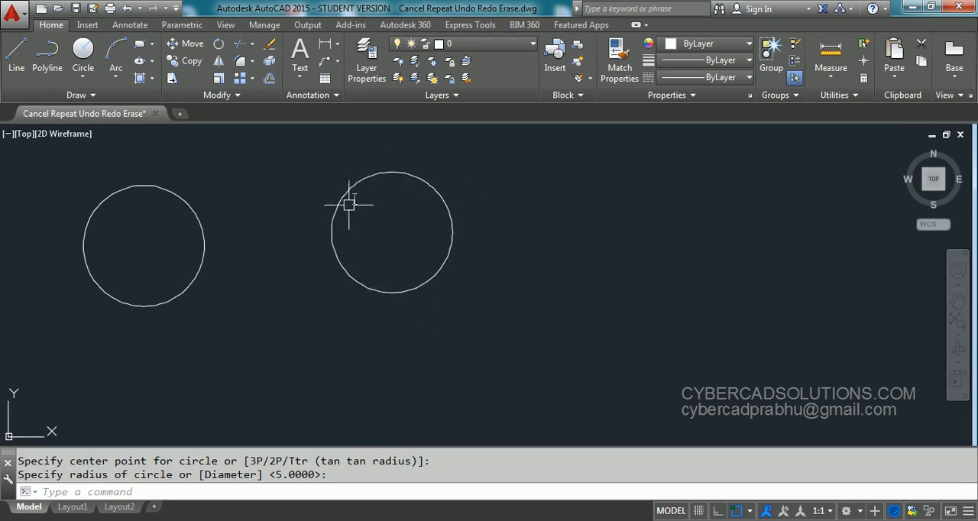
mouse_move(466, 298)
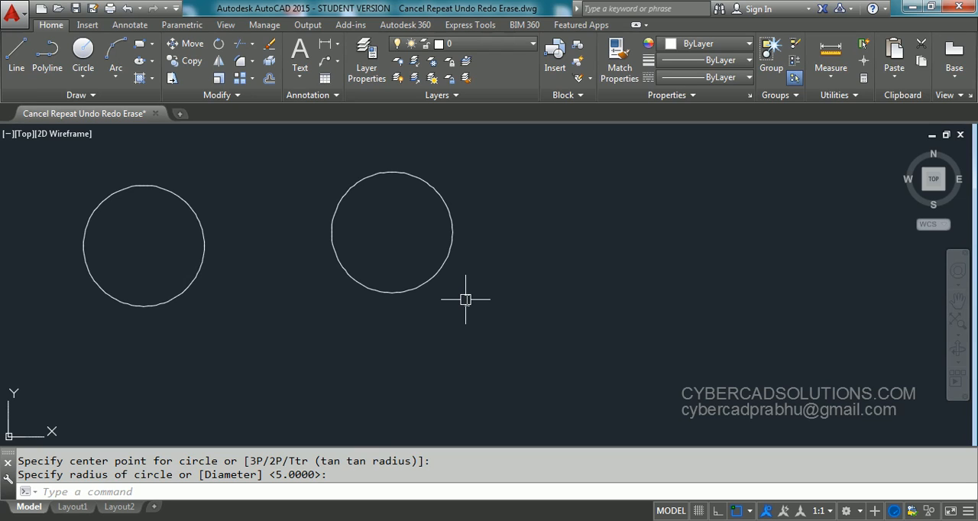
text(u)
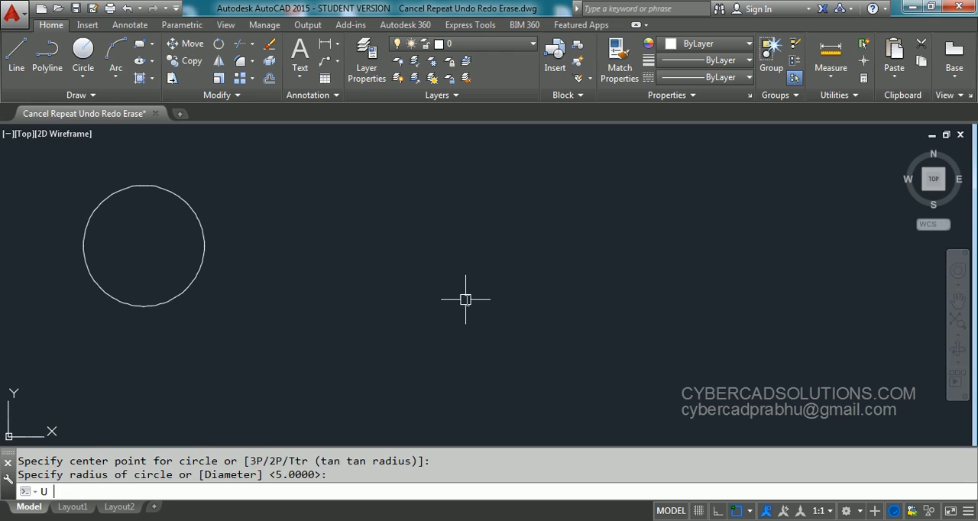
key(enter)
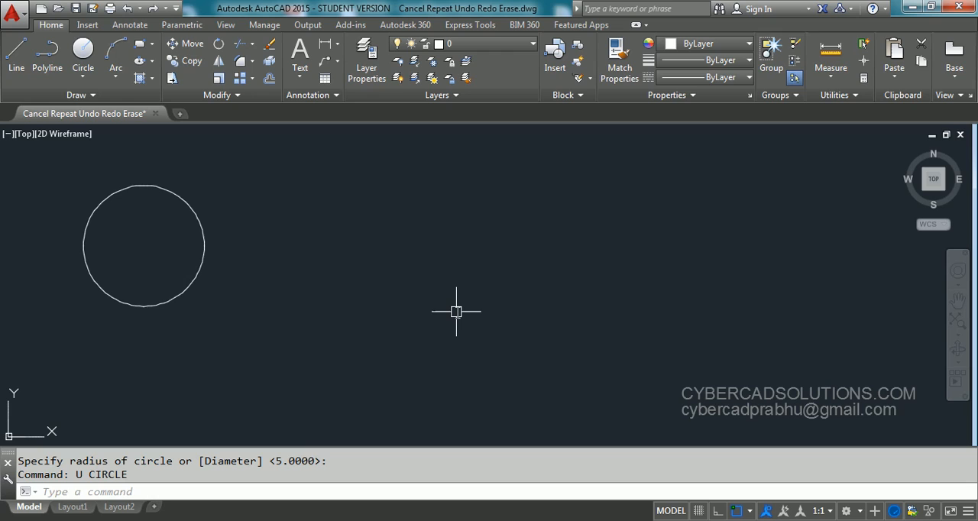
text(redo)
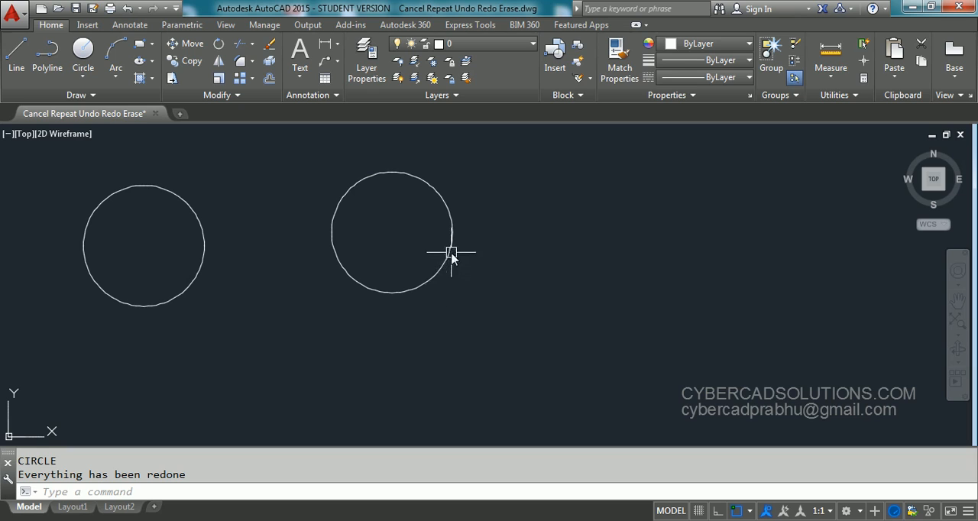
Select the right-hand circle, then undo the erase with U to restore both circles.
click(451, 252)
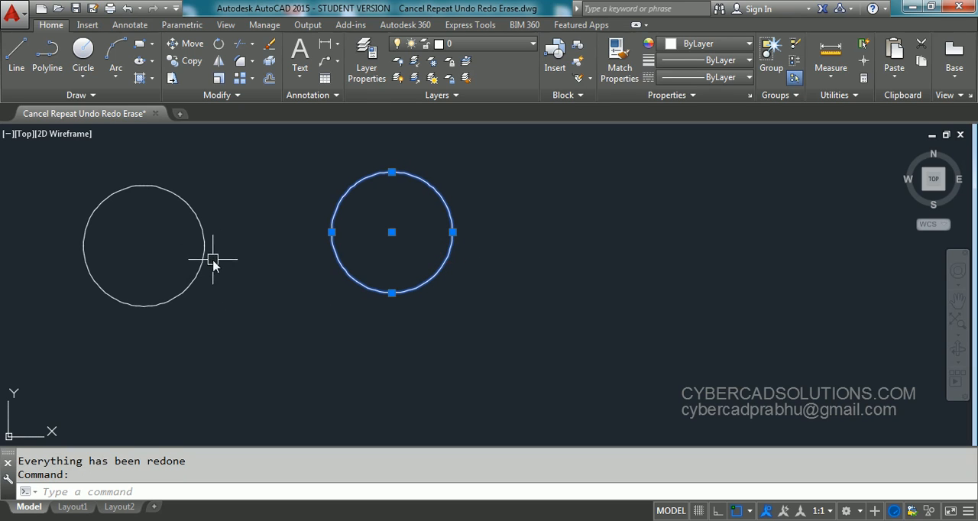
mouse_move(205, 229)
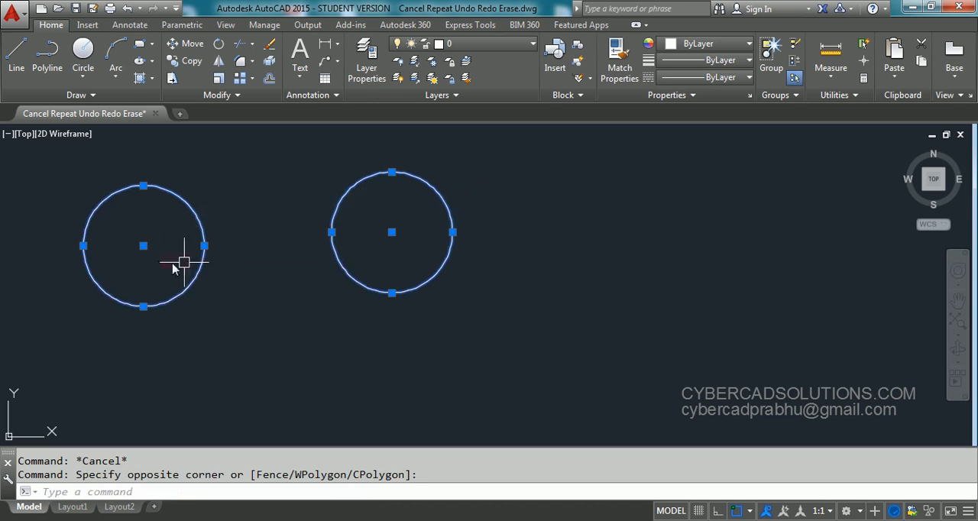
mouse_move(835, 217)
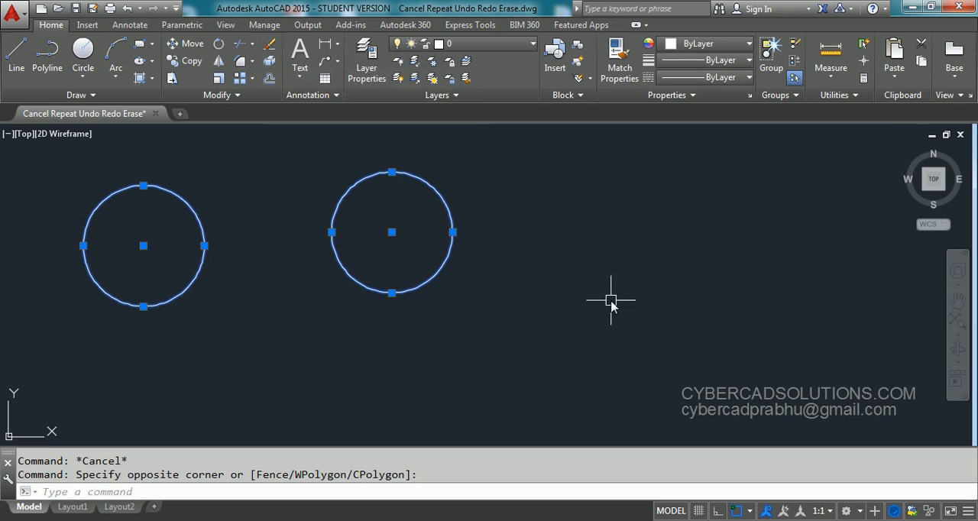
mouse_move(587, 266)
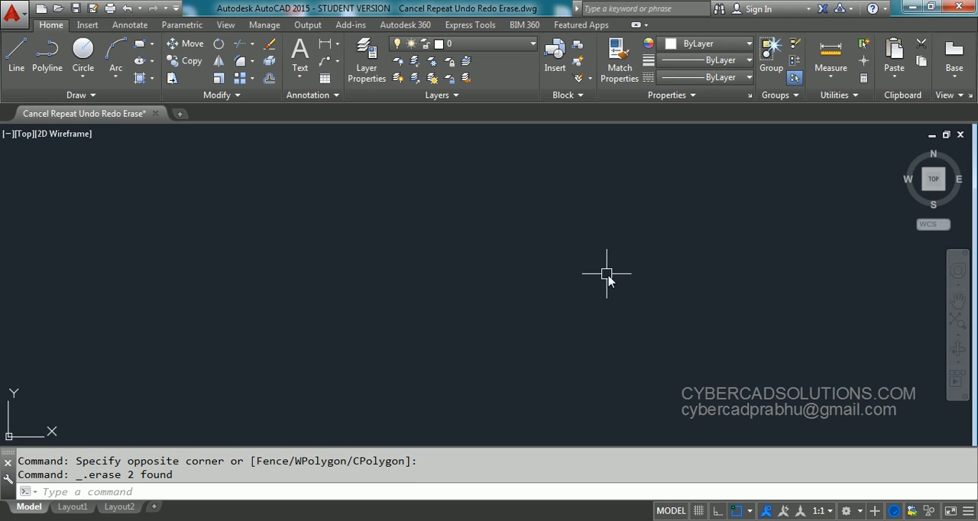
mouse_move(340, 243)
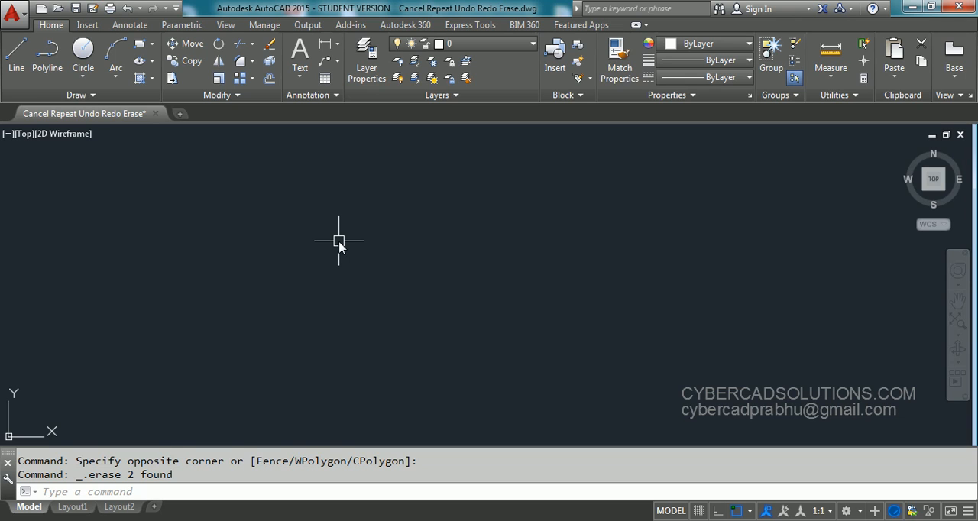
text(U)
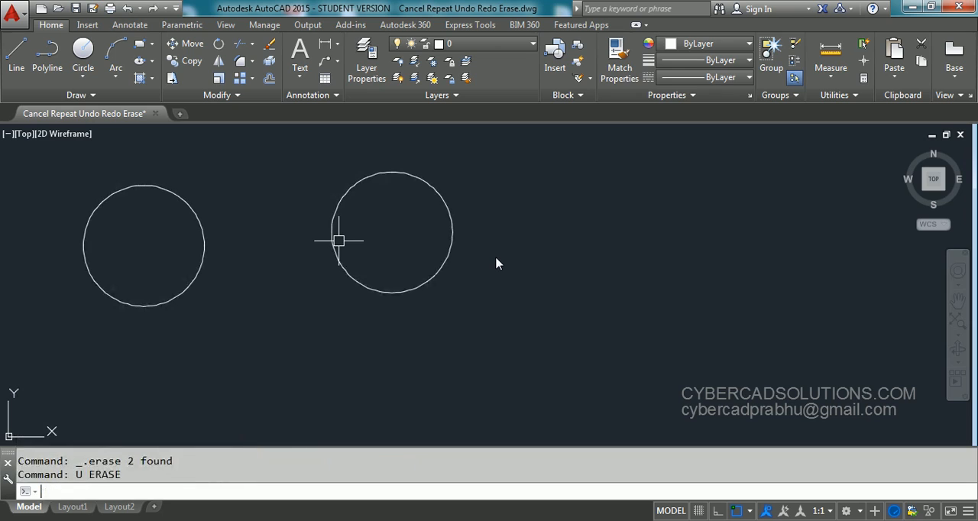
mouse_move(530, 332)
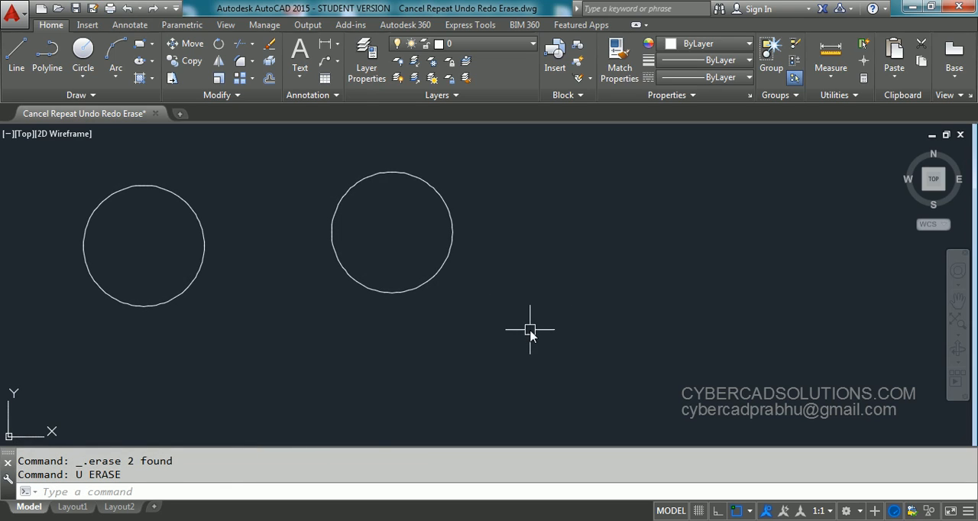
mouse_move(530, 316)
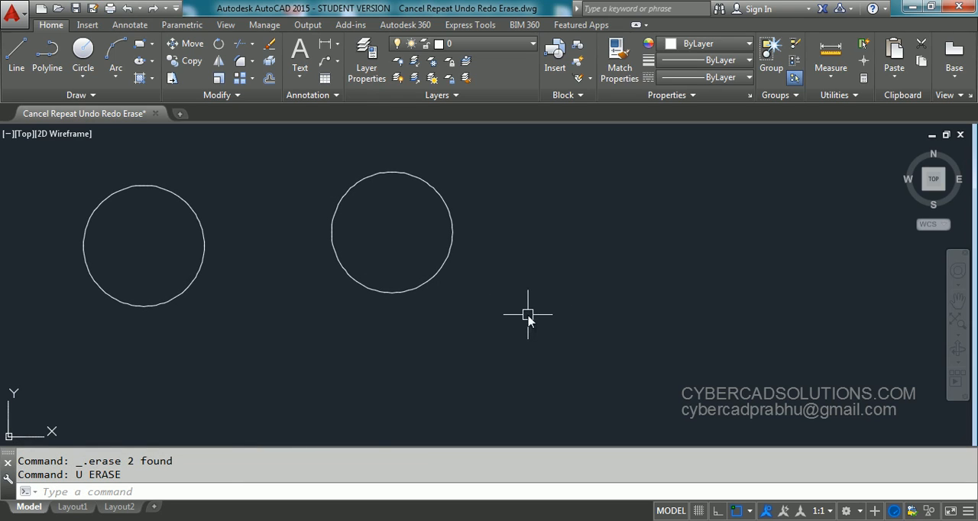
mouse_move(474, 333)
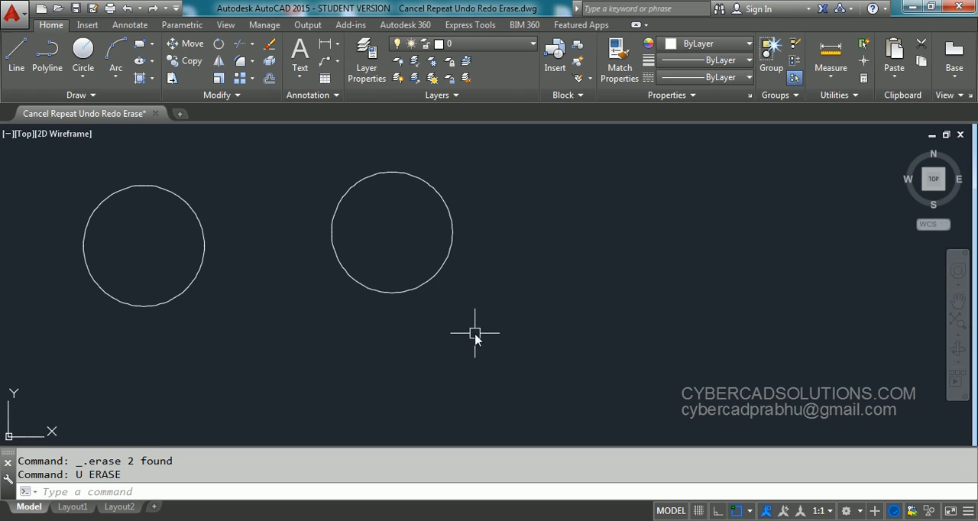
mouse_move(424, 333)
text(E)
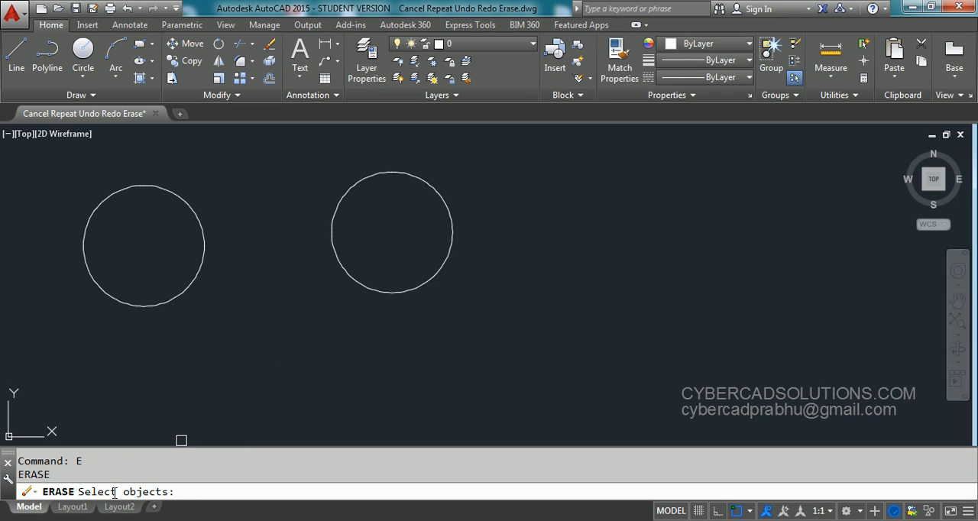
mouse_move(348, 331)
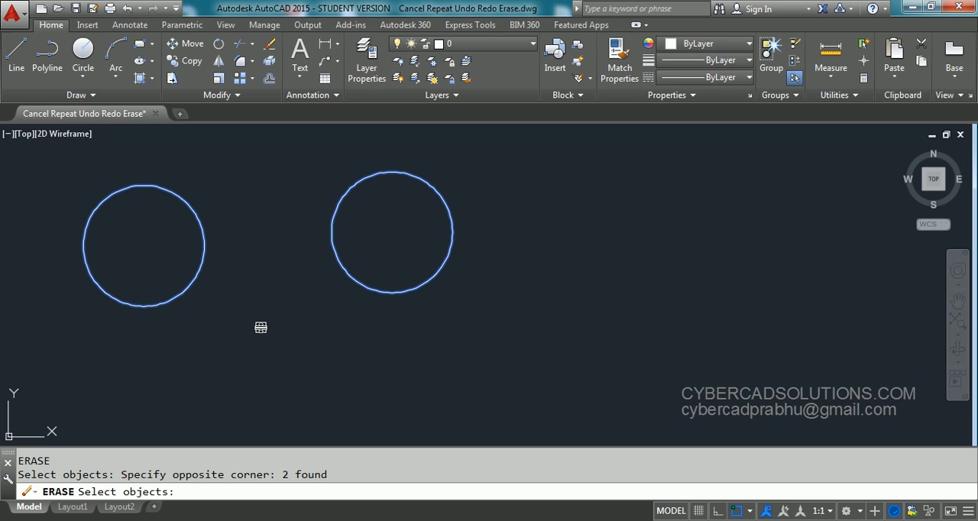
Confirm erasing the two selected circles, then drag a window over empty space.
key(enter)
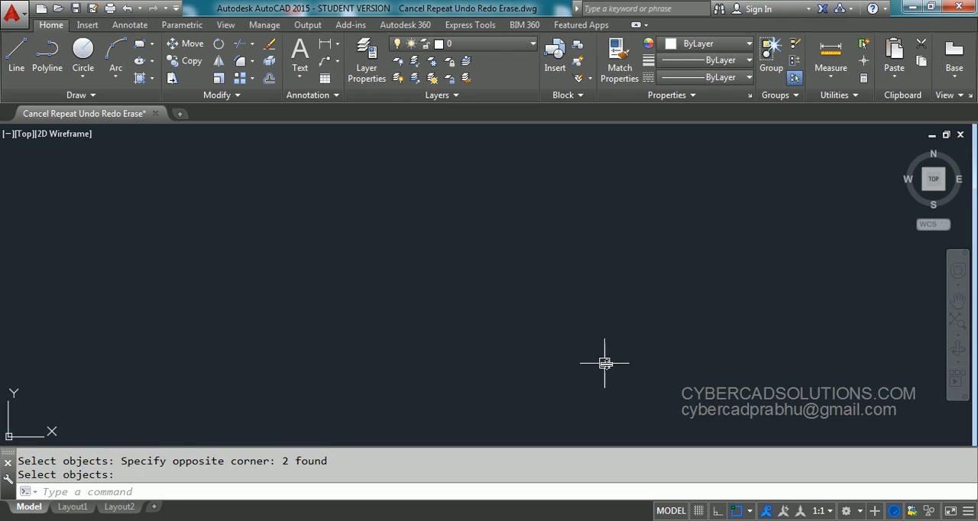
drag(604, 363, 927, 426)
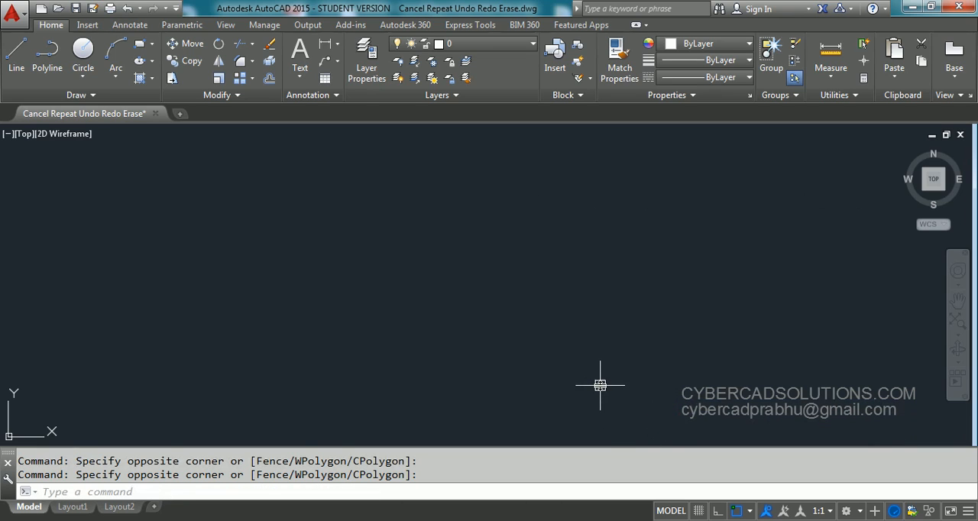
mouse_move(681, 237)
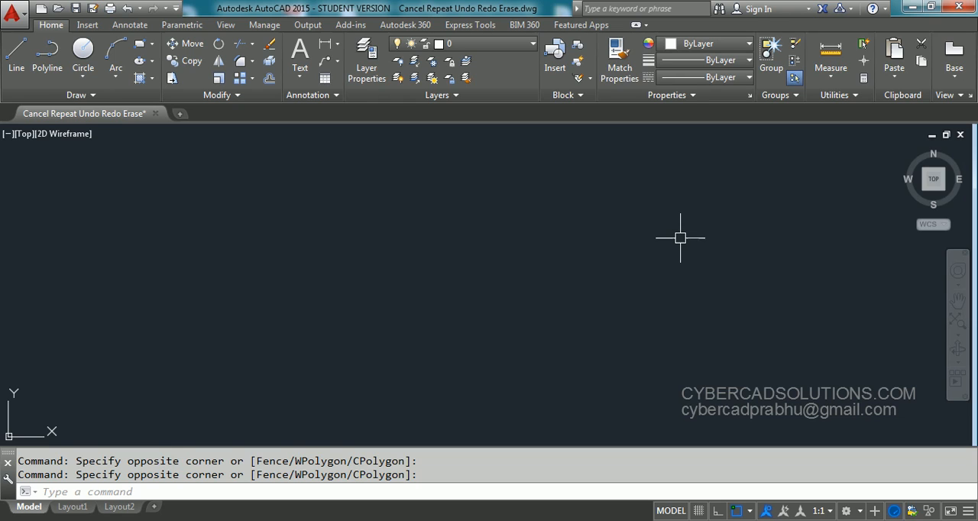
mouse_move(629, 256)
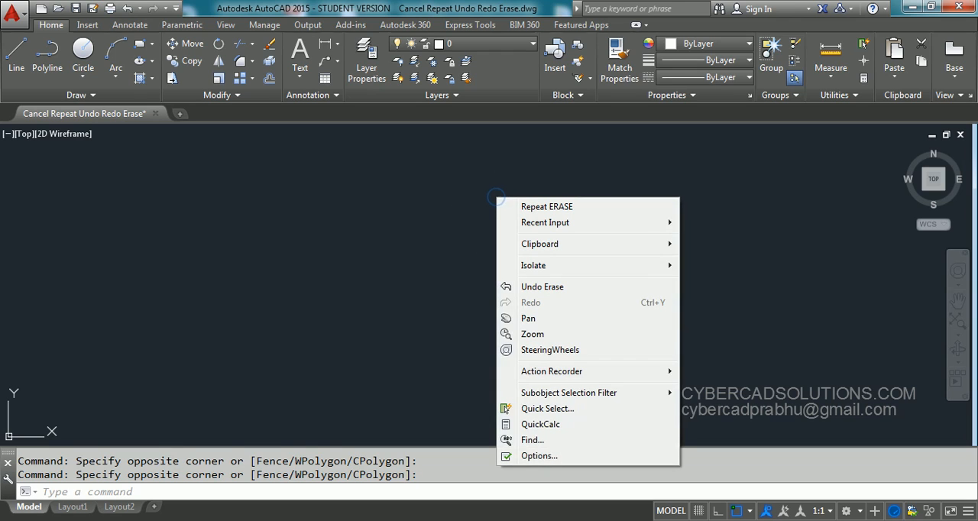
mouse_move(545, 222)
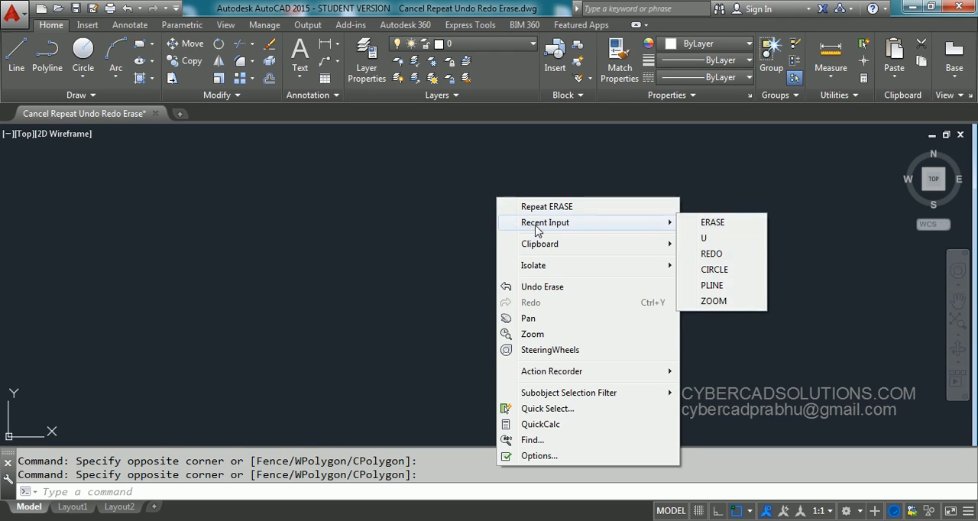
mouse_move(712, 222)
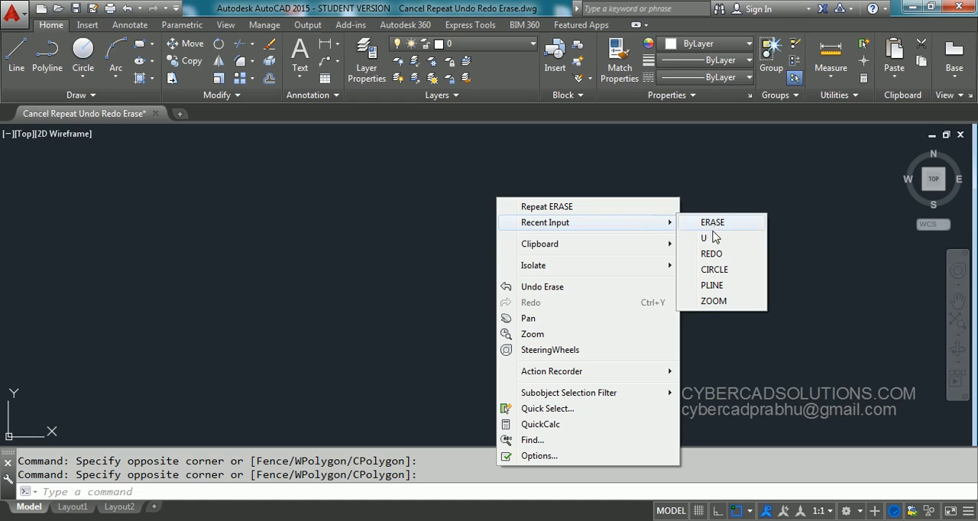
mouse_move(713, 300)
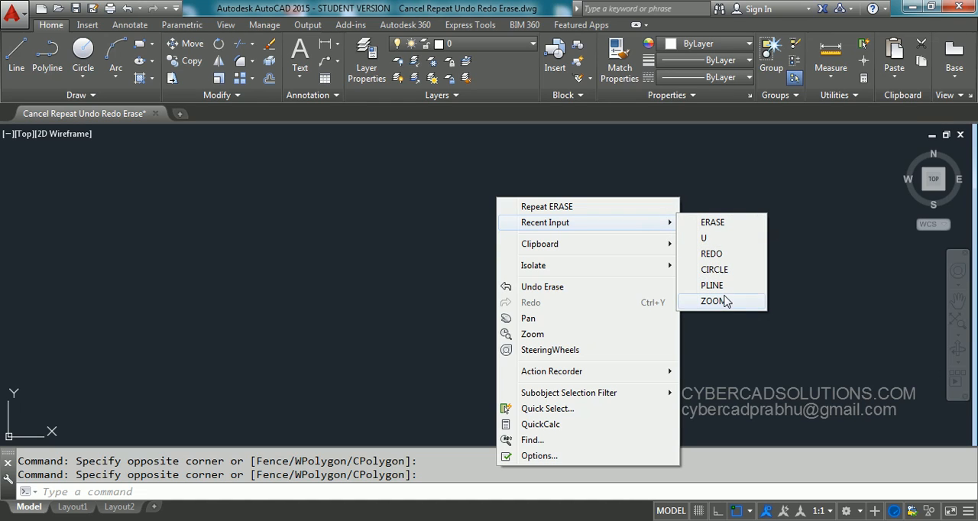
mouse_move(715, 269)
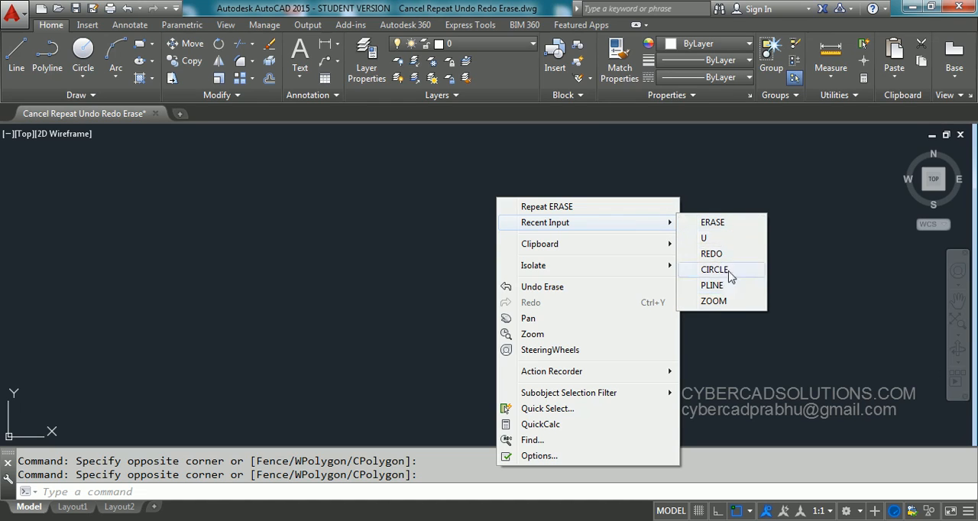
mouse_move(711, 285)
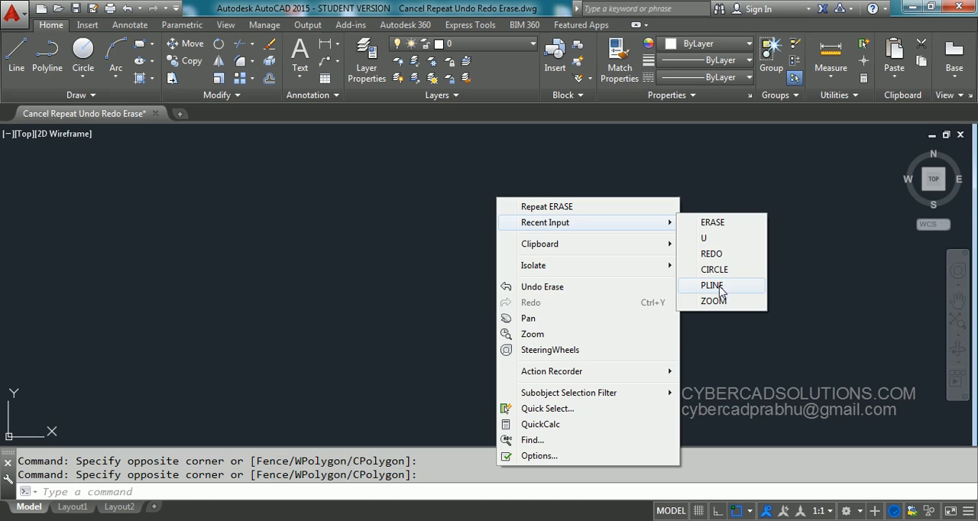
Rerun PLINE from the right-click Recent Input list.
click(711, 285)
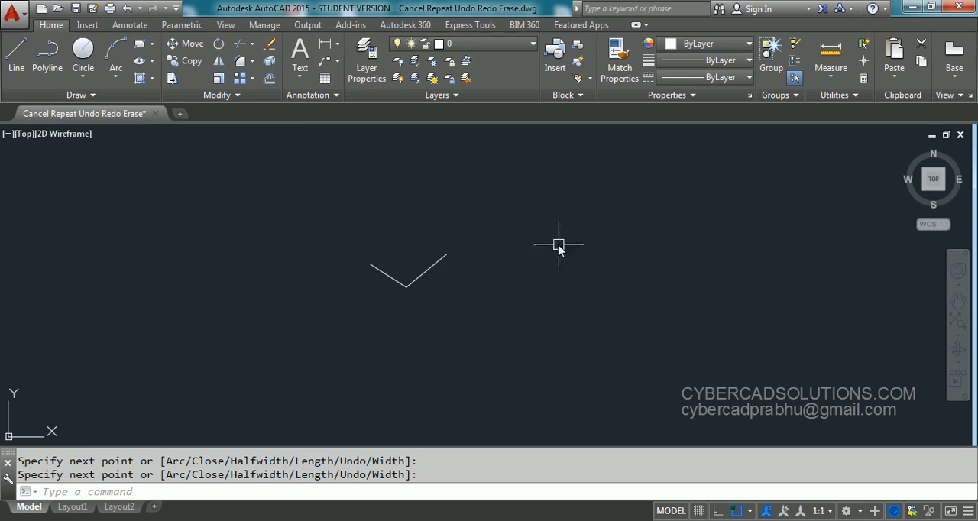
Show the Recent Input list, now headed by the polyline command.
right_click(558, 245)
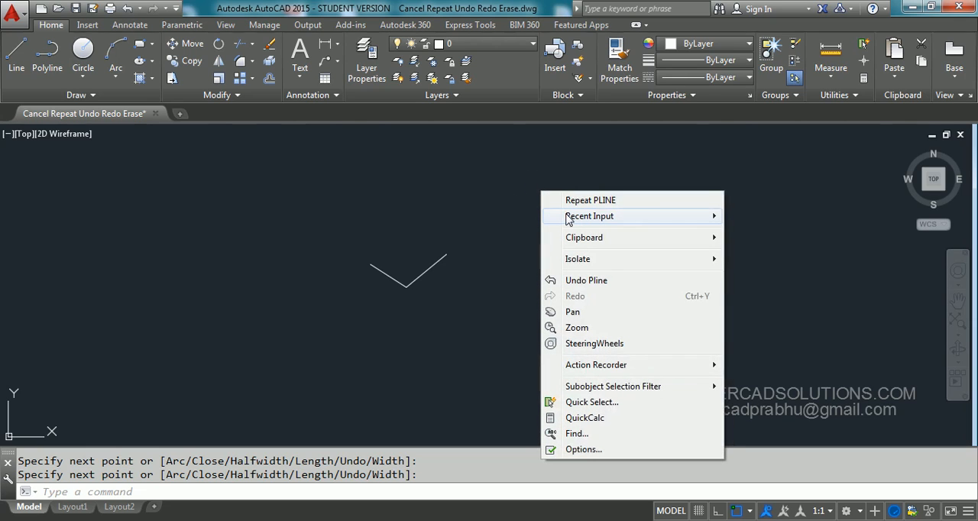
mouse_move(589, 216)
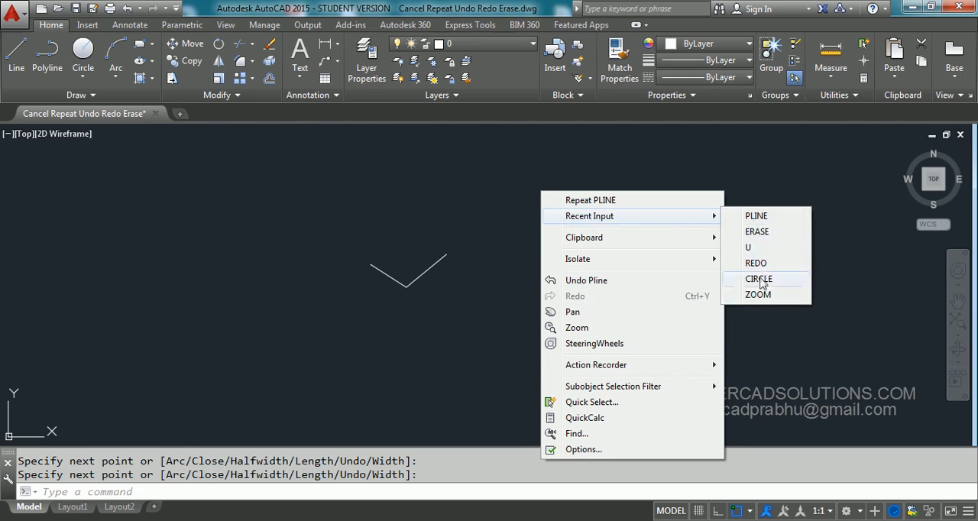
mouse_move(759, 247)
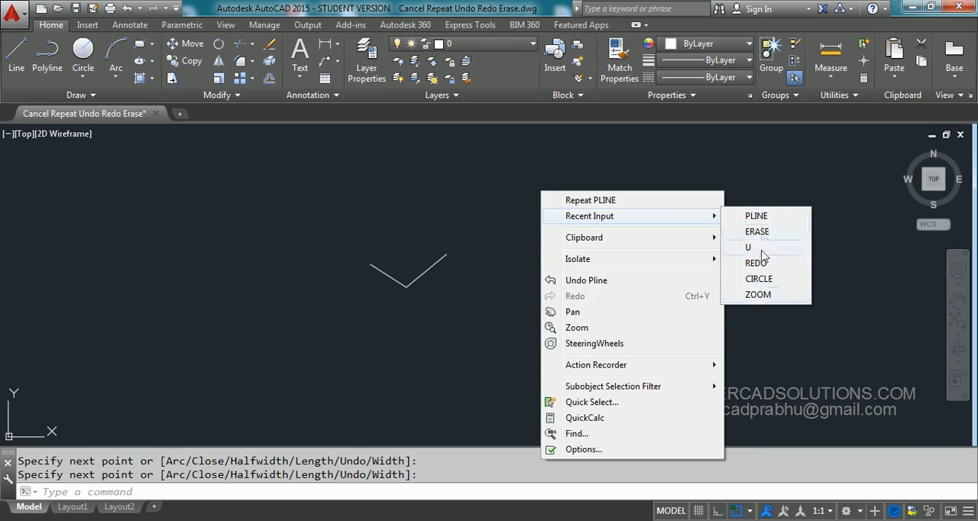